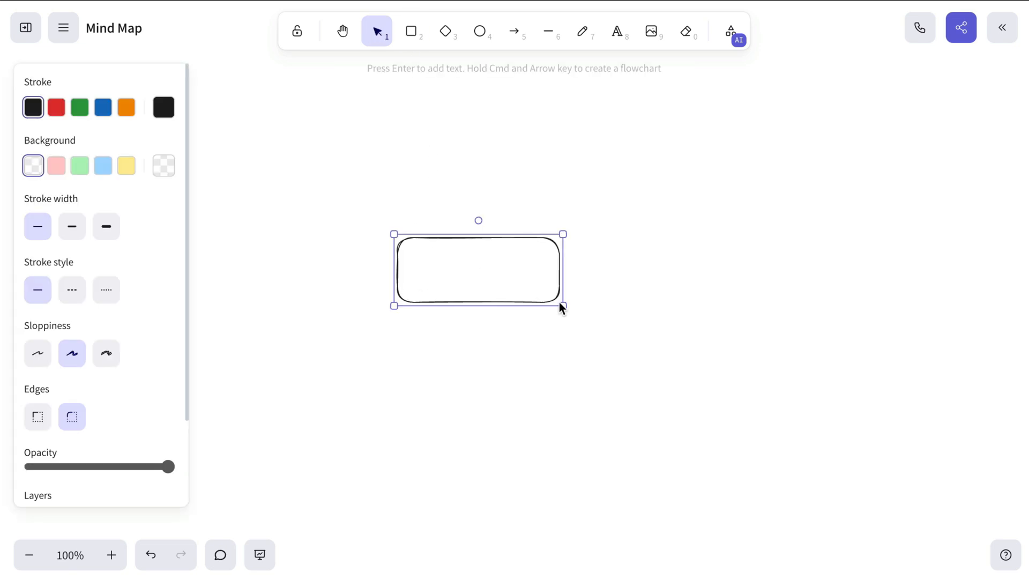
Create the Learn Textured Art root box linked to a Techniques branch
text(Learn Textured Art)
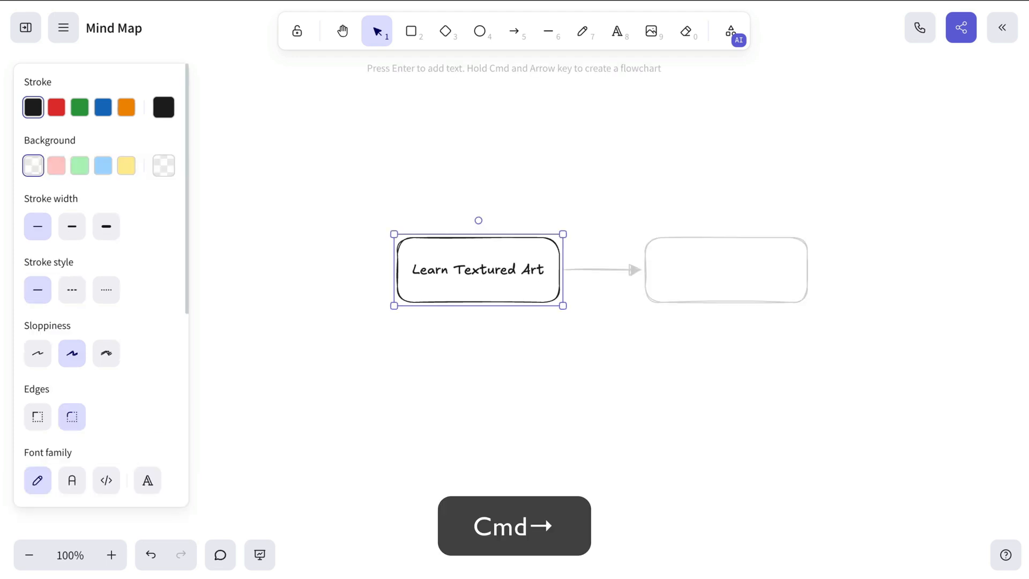
text(Techniques)
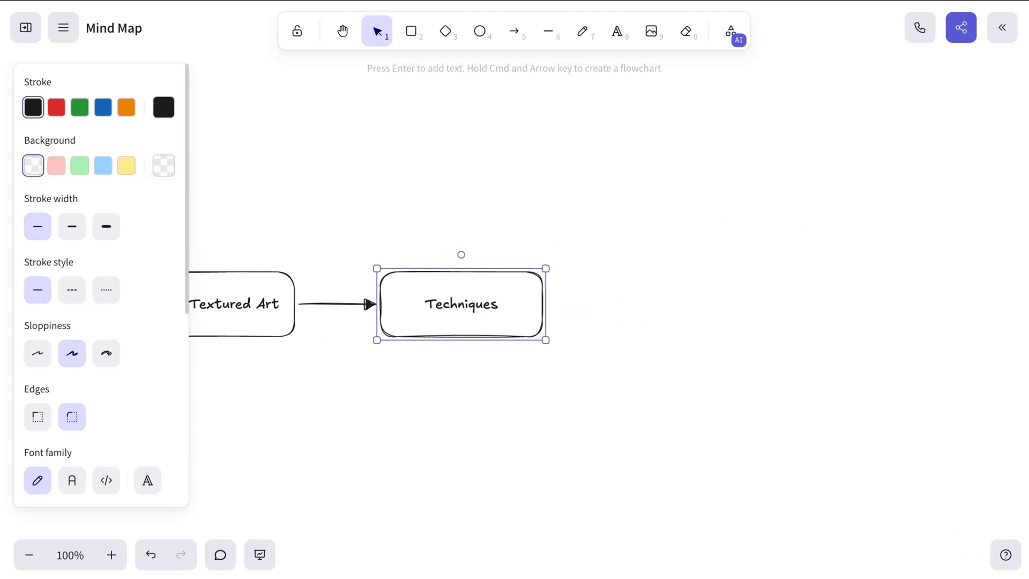
key(cmd+Right)
text(Layering)
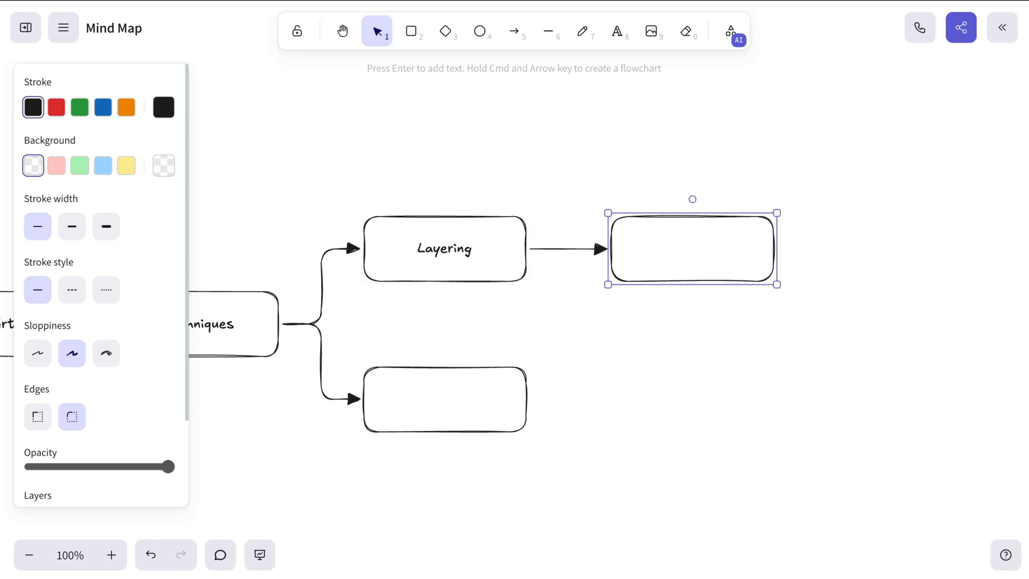
Add Layering and Texturing children under Techniques, each with a short note (e.g. 'Use palette k...')
text(Experiment with thin)
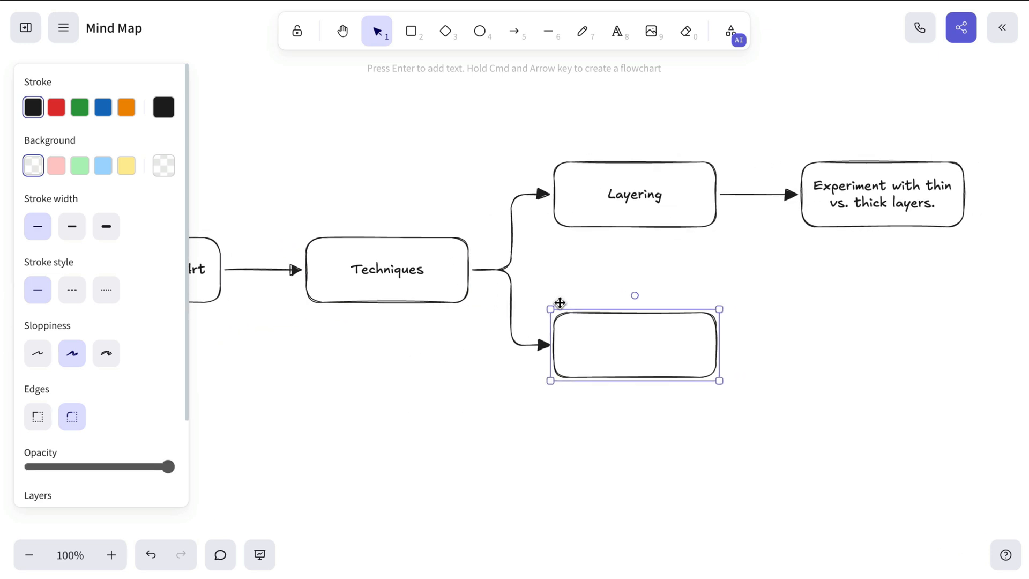
text(Texturing)
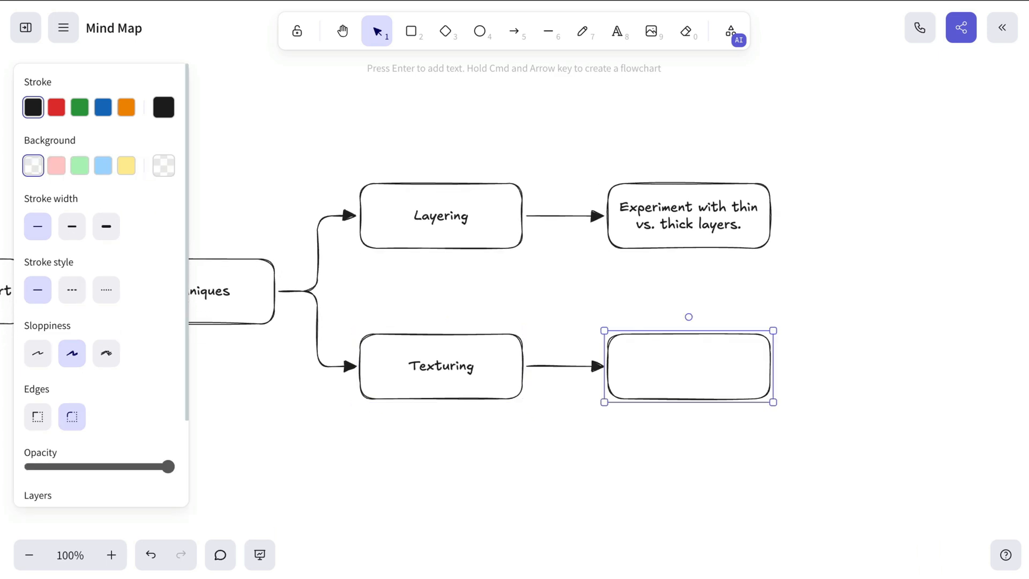
text(Use palette k)
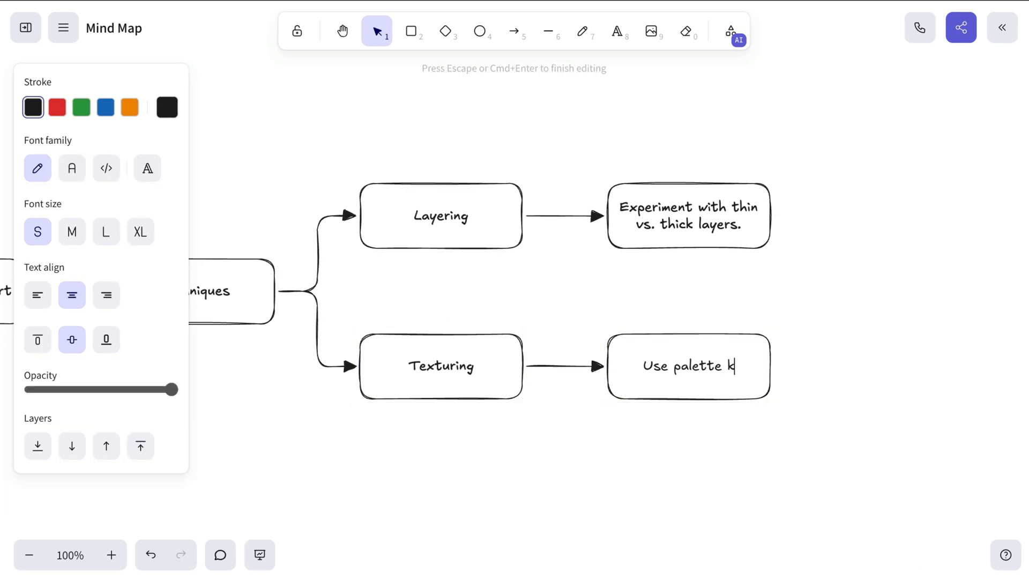
key(Escape)
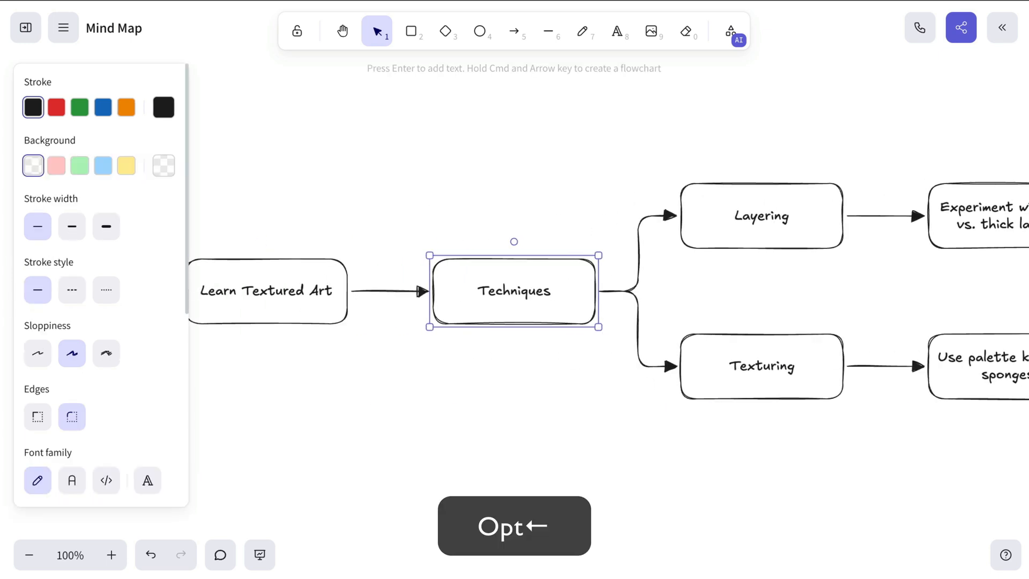
Add a Materials branch below the root with a Brushes child noting 'Buy texture specific brushes.'
key(cmd+down)
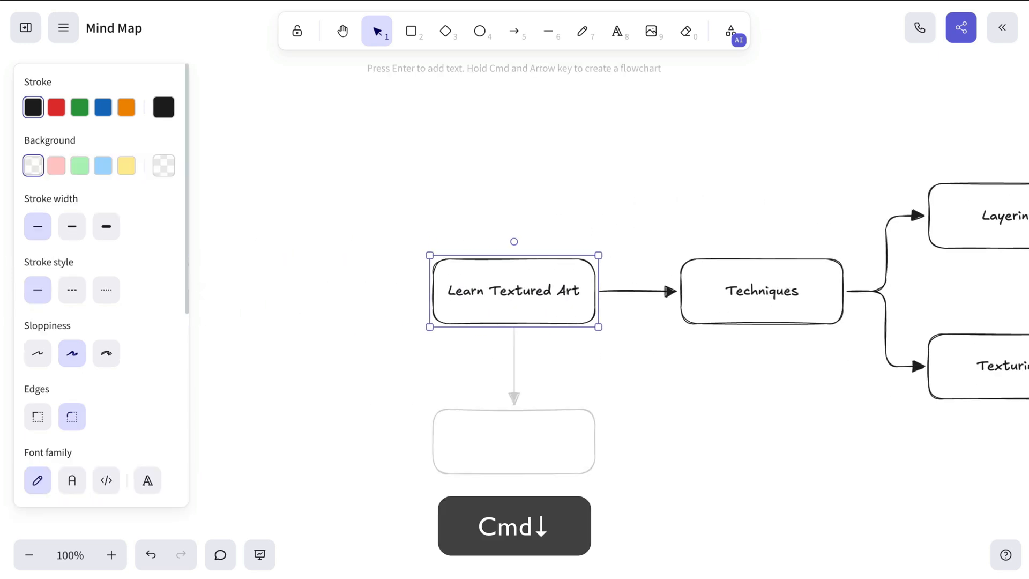
text(Materials)
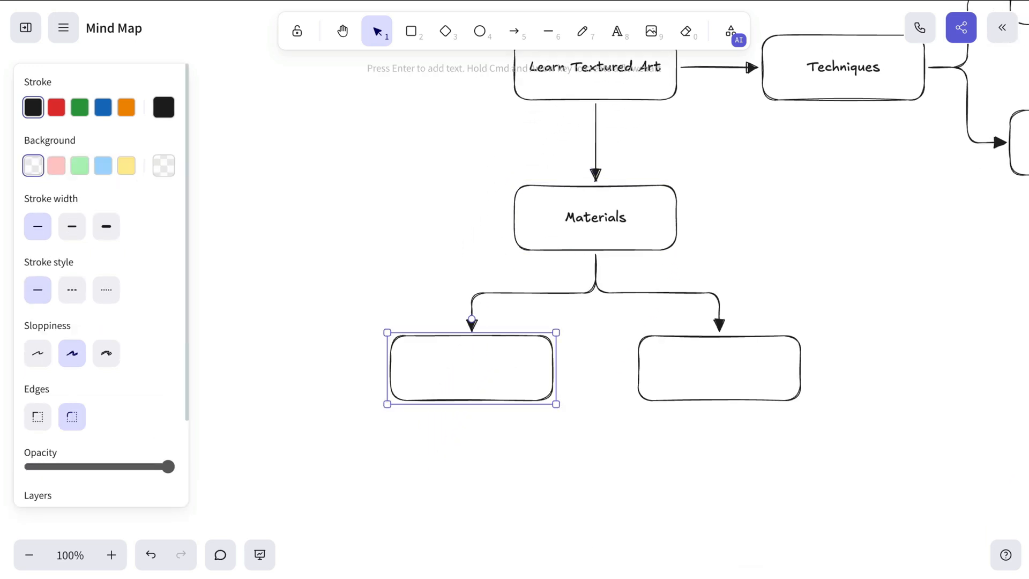
text(Brushes)
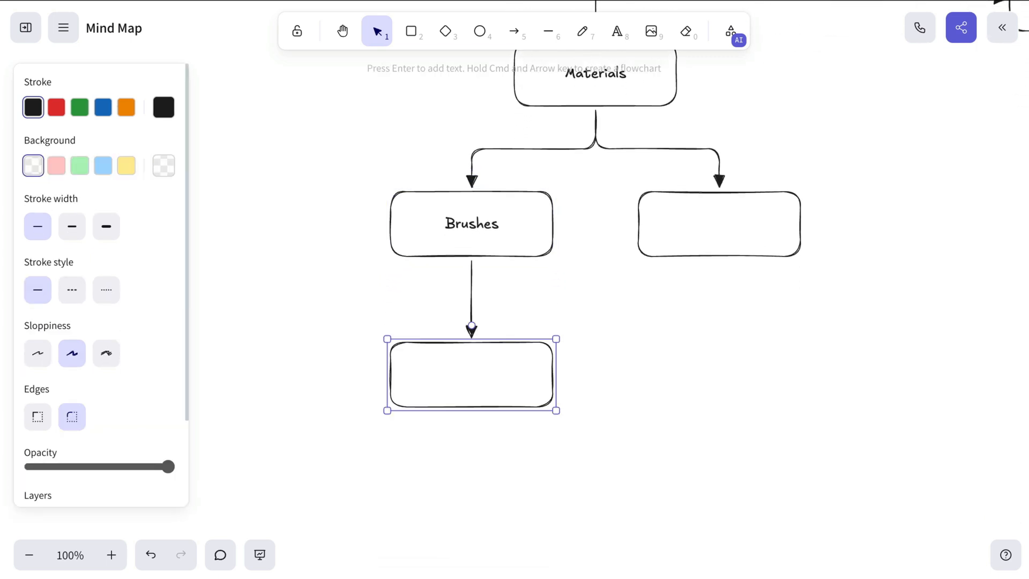
text(Buy texture)
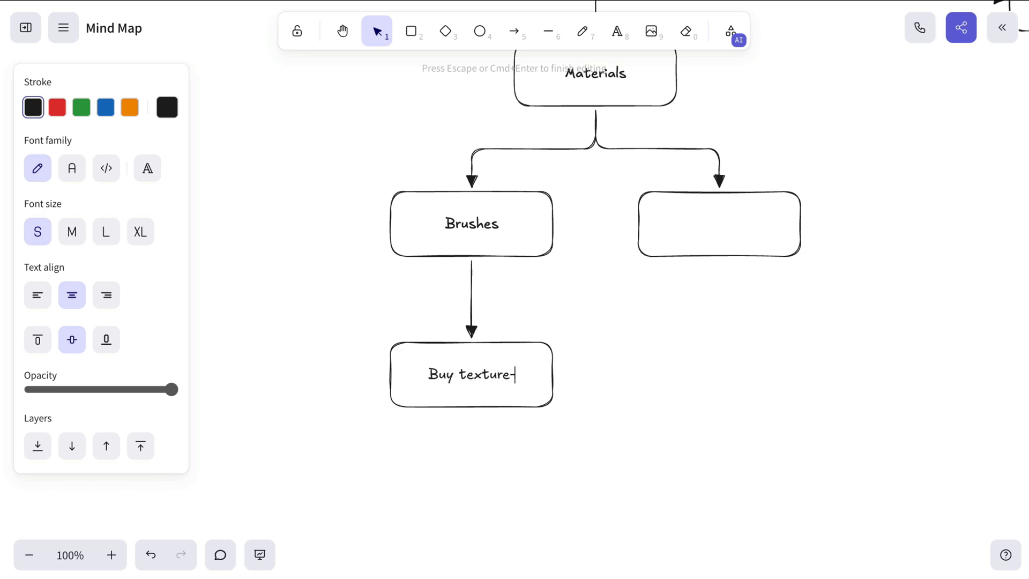
text(specific brushes.)
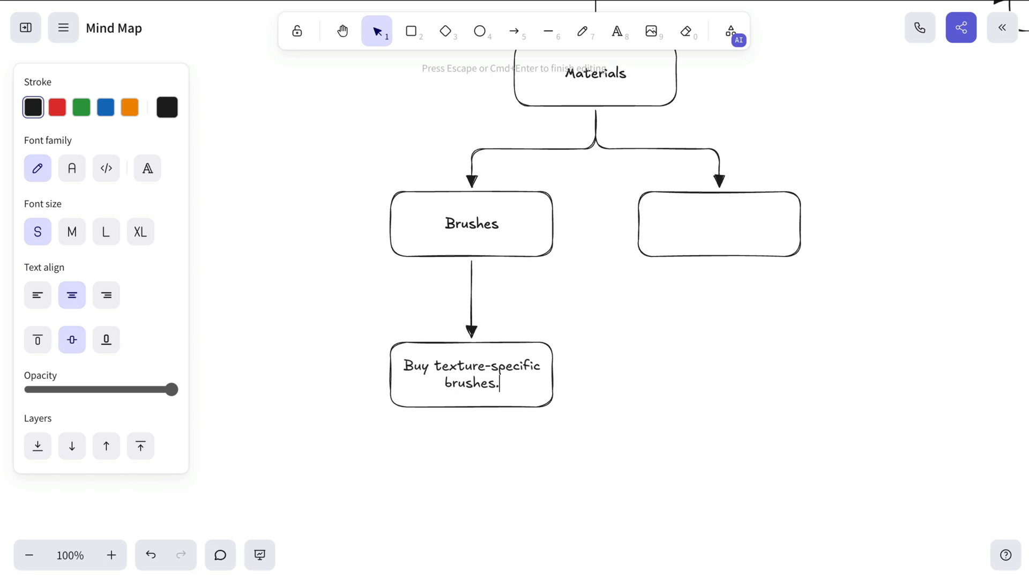
Label the second Materials child Paints with a note about experimenting with textures
click(470, 223)
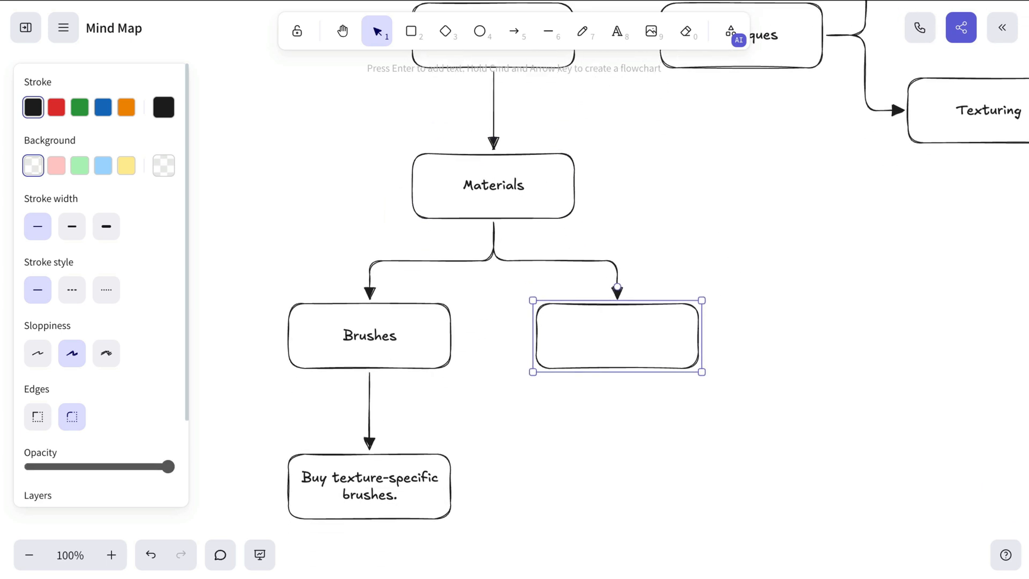
text(Paints)
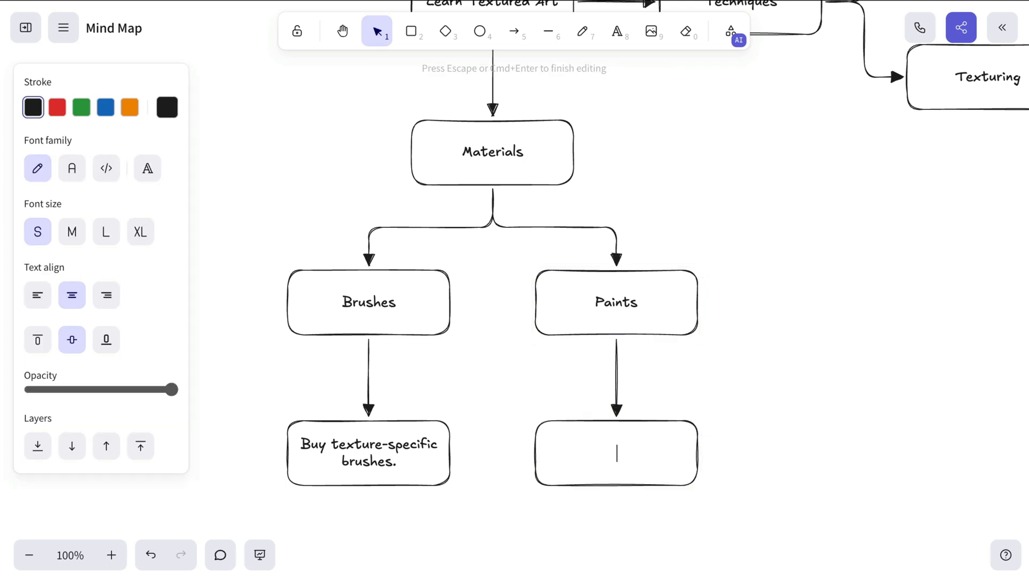
text(Experiment with textu)
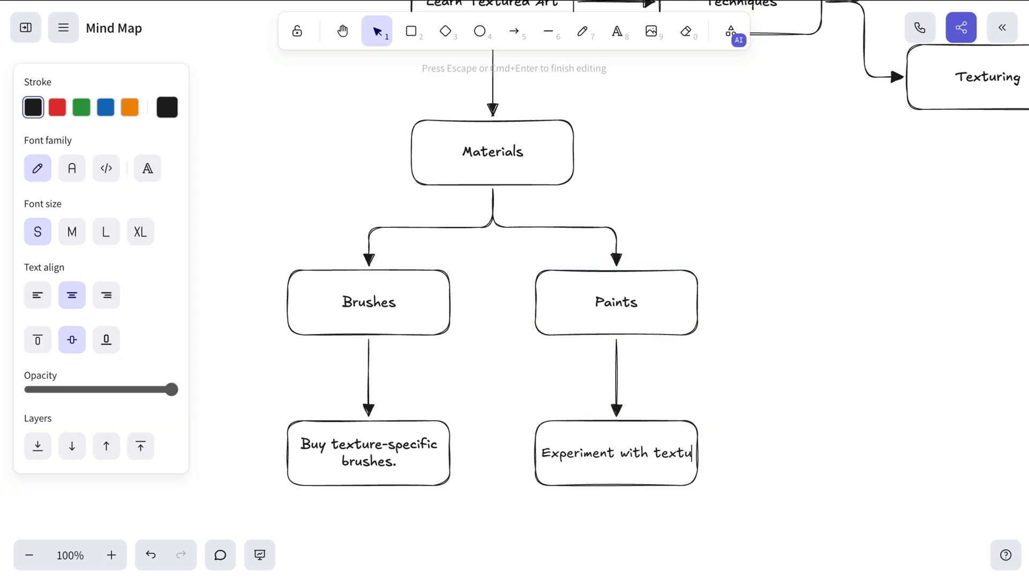
key(Escape)
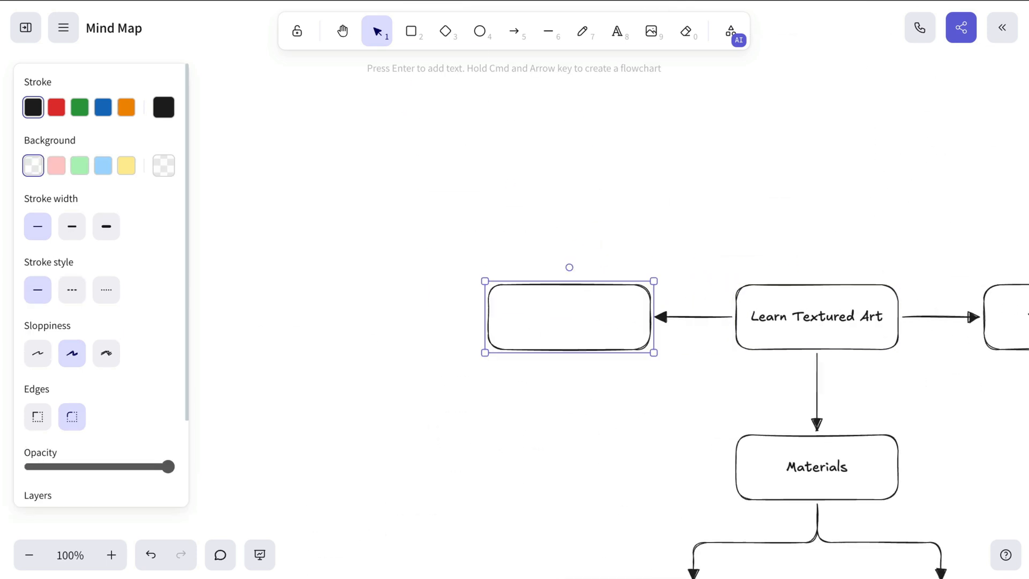
Add an Inspiration branch with an Artists child noting Search 'textured art artists' on Google
text(Inspiration)
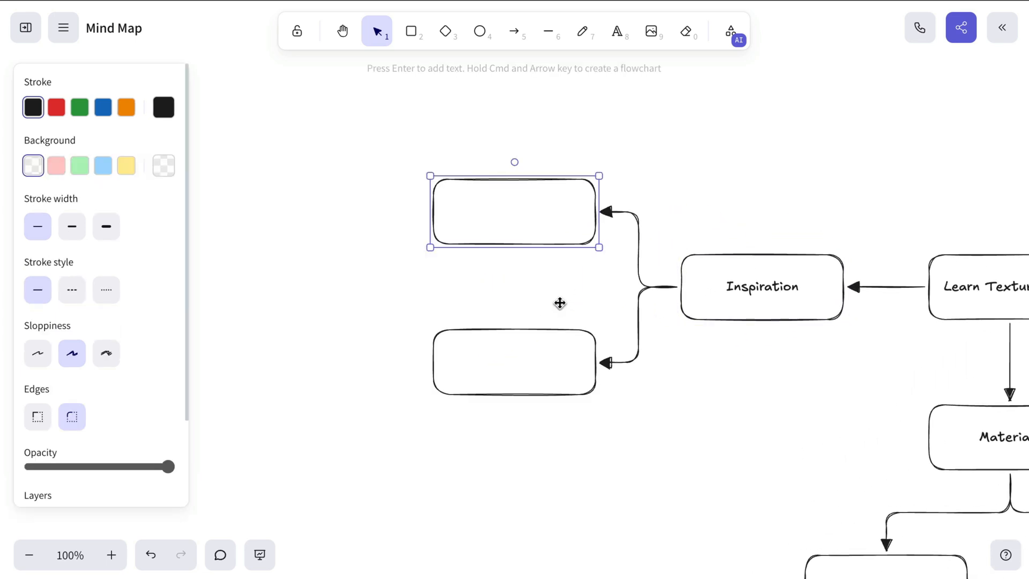
text(Artists)
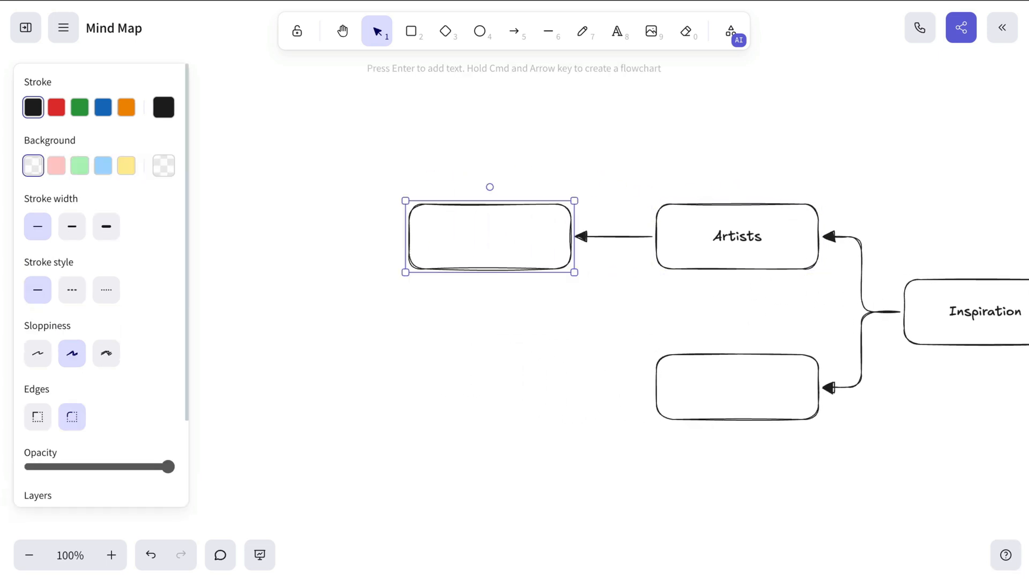
text(Searc)
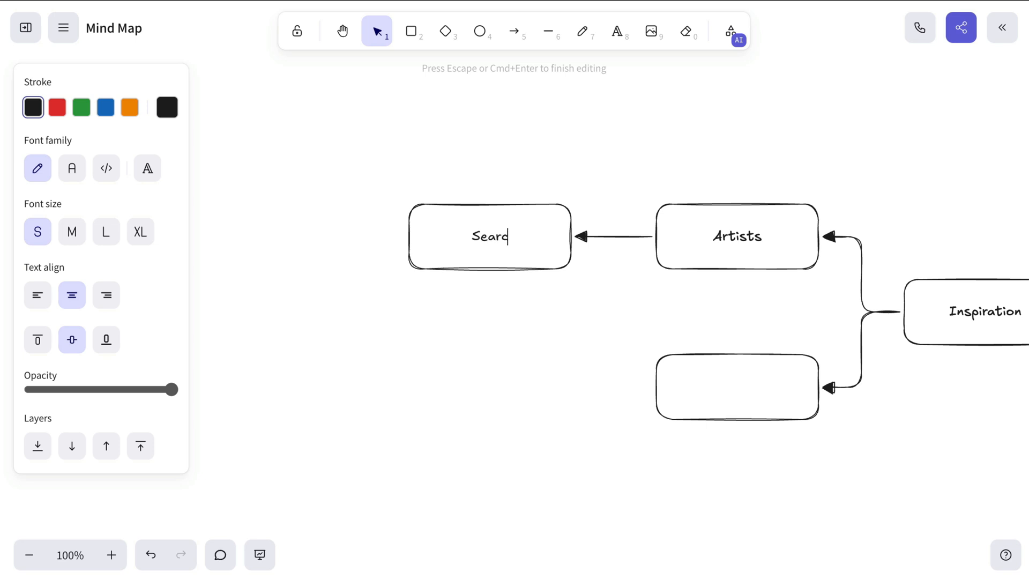
text('textured art a)
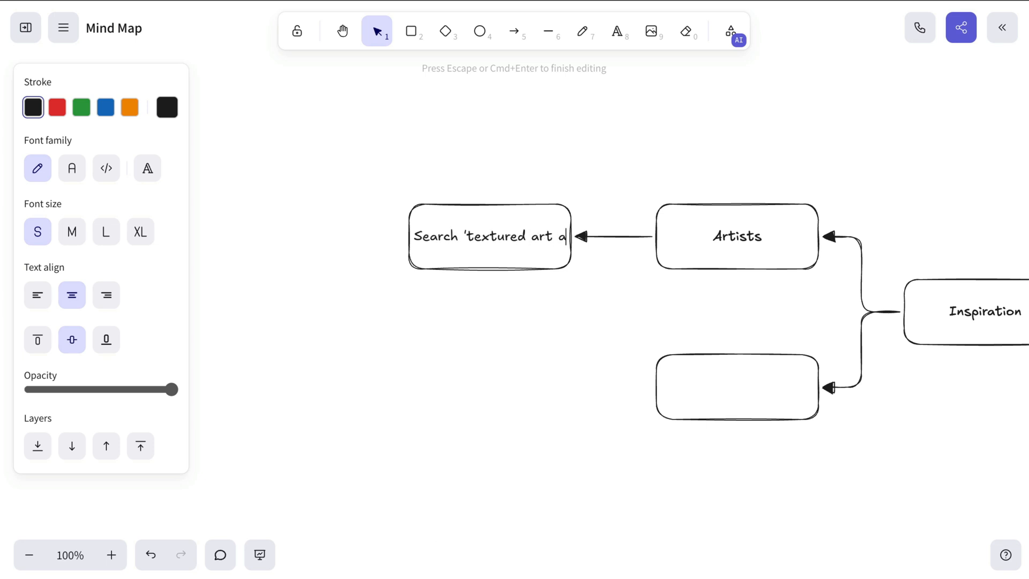
text(artists' on Google.)
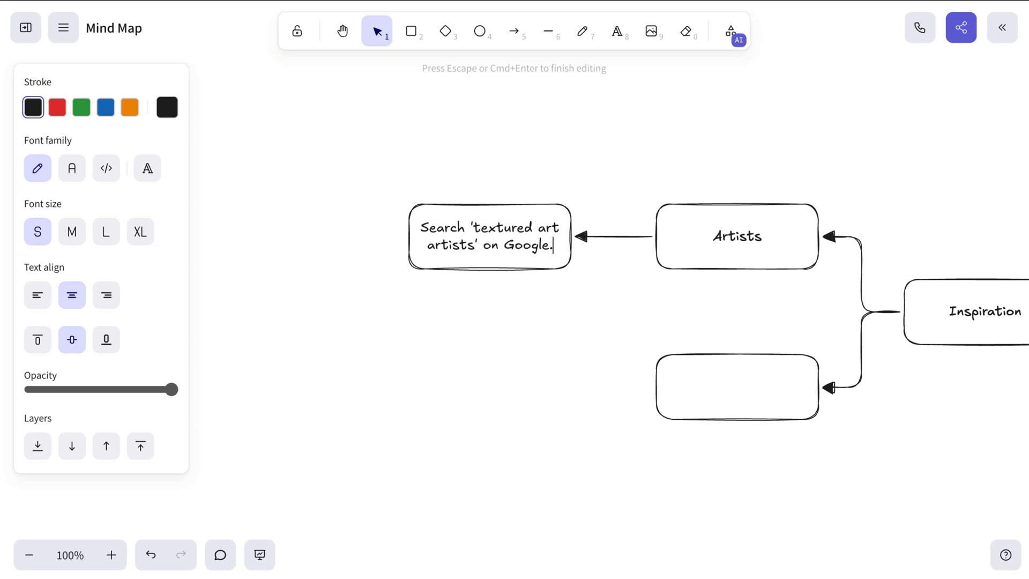
Label Inspiration's second child Online tutorials with a 'Save 2-3 st...' follow-up note
click(736, 235)
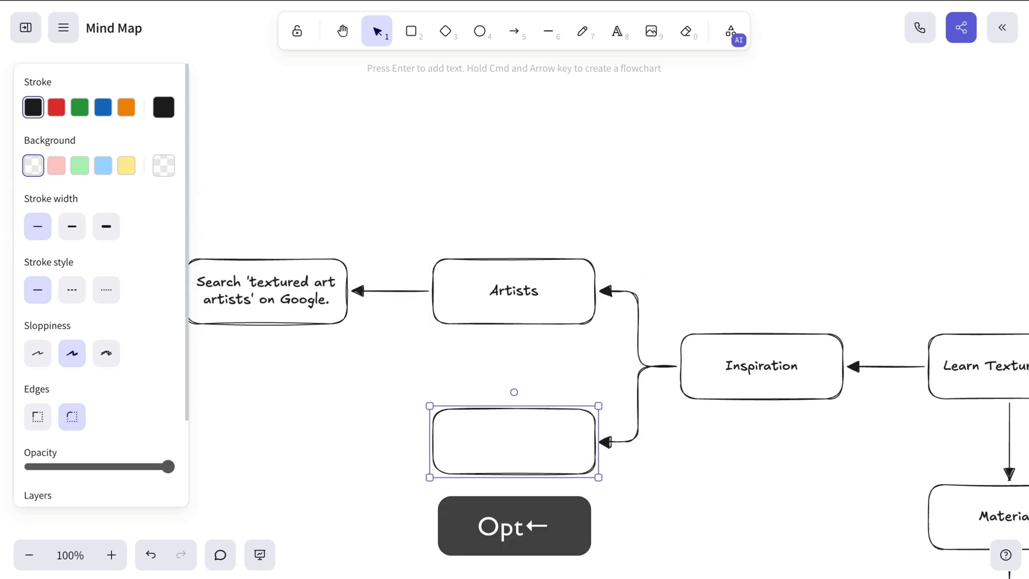
text(Online tutorials)
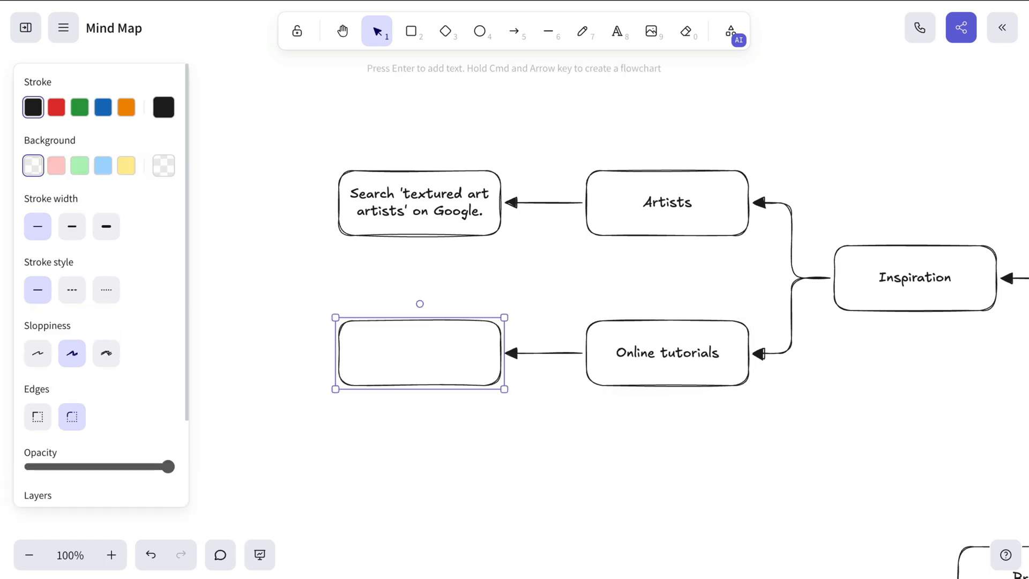
text(Save 2-3 st)
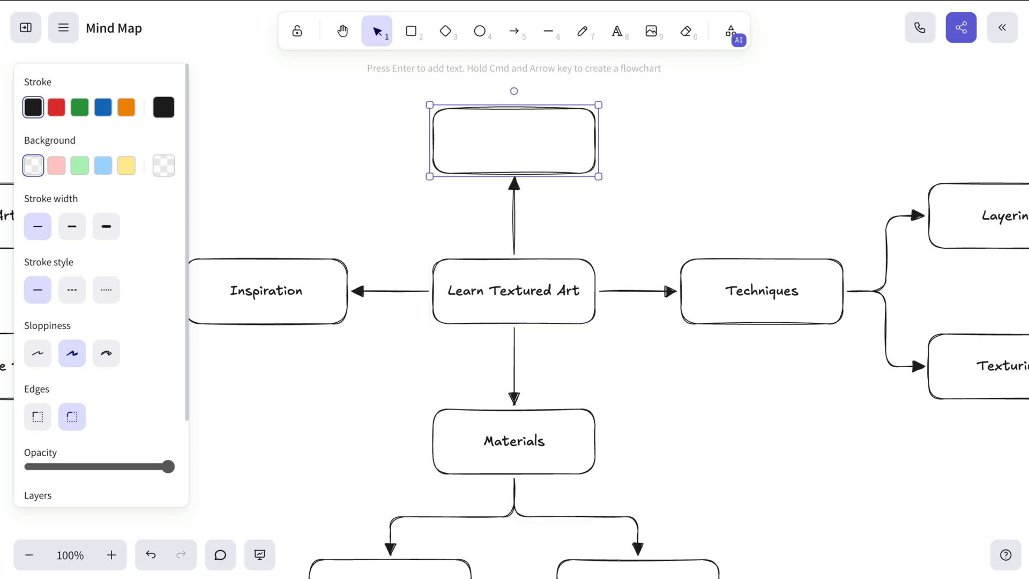
Label the top box Goals and give it a first child reading Gather materials
text(Goals)
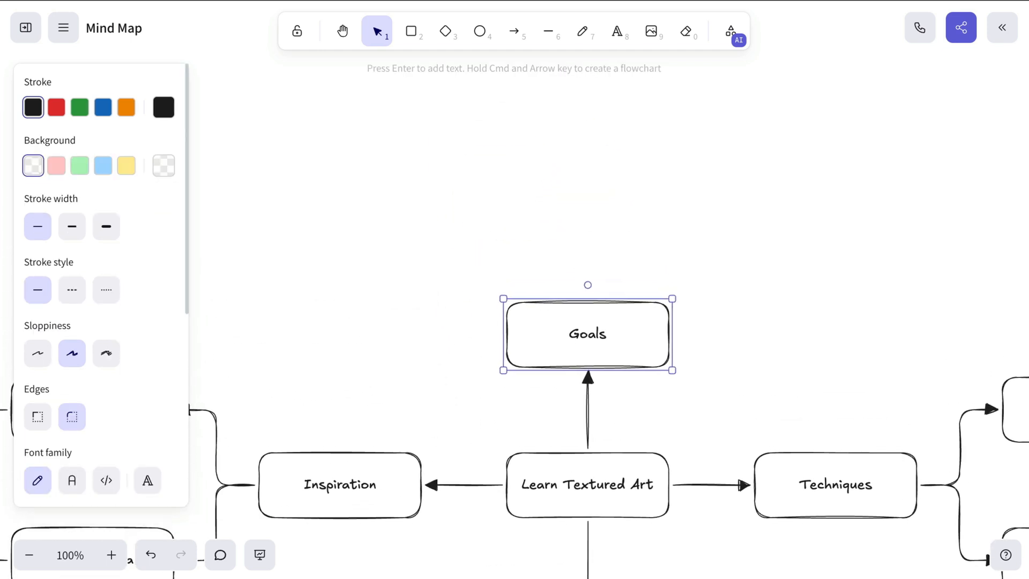
key(cmd+up)
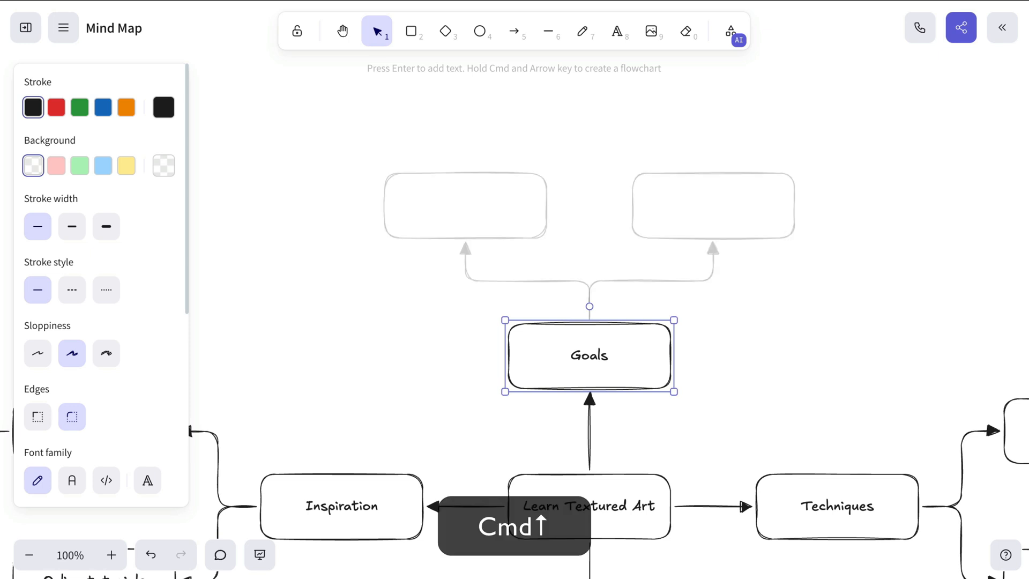
text(G)
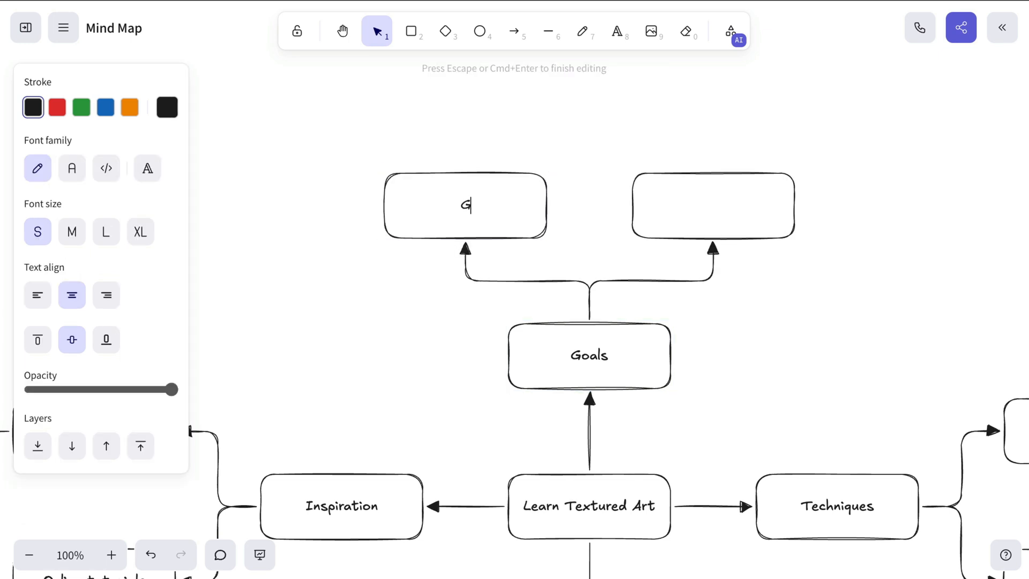
text(Gather materials.)
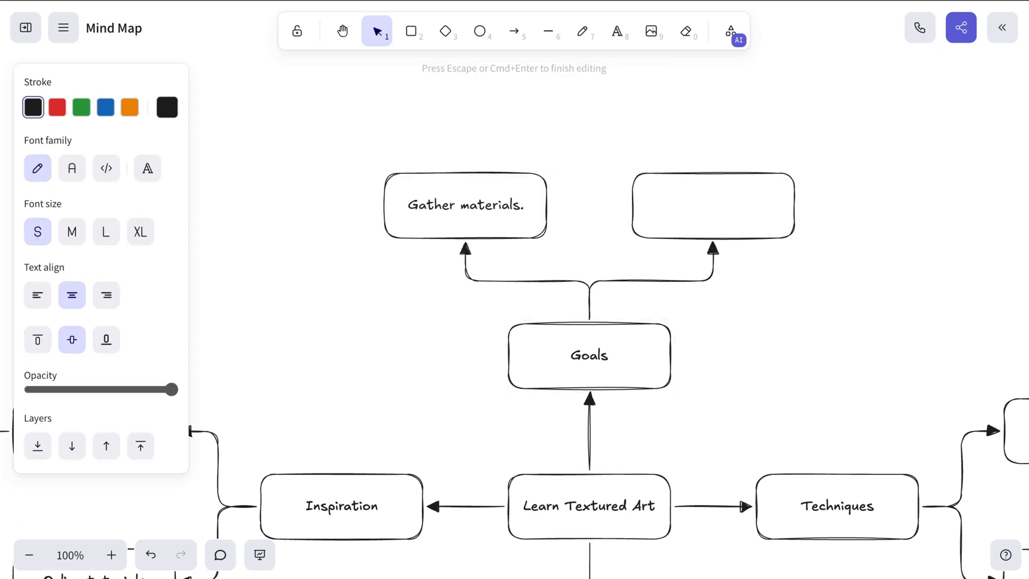
Fill the second Goals child with Create first artwork
click(588, 355)
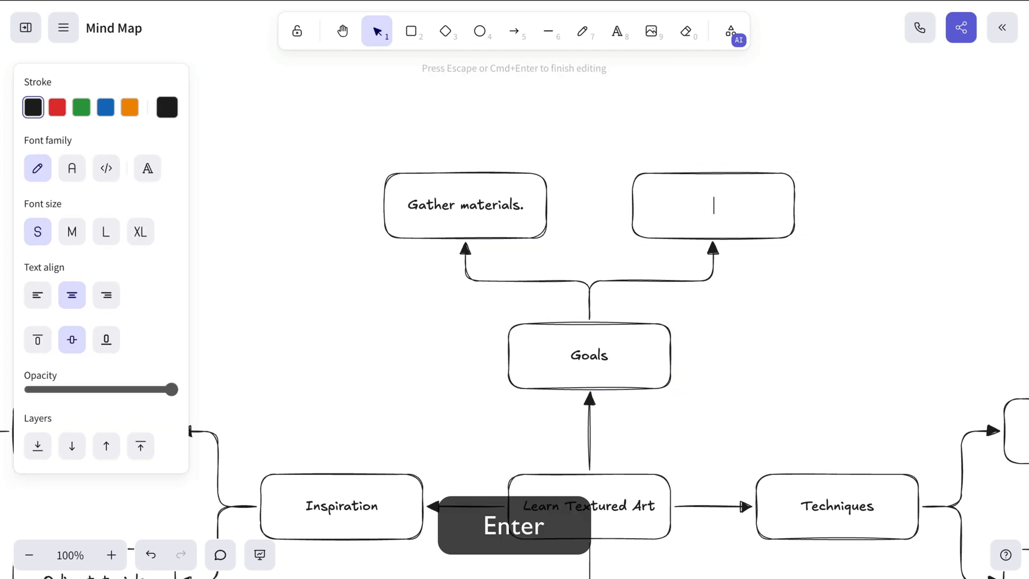
text(Create first artwork.)
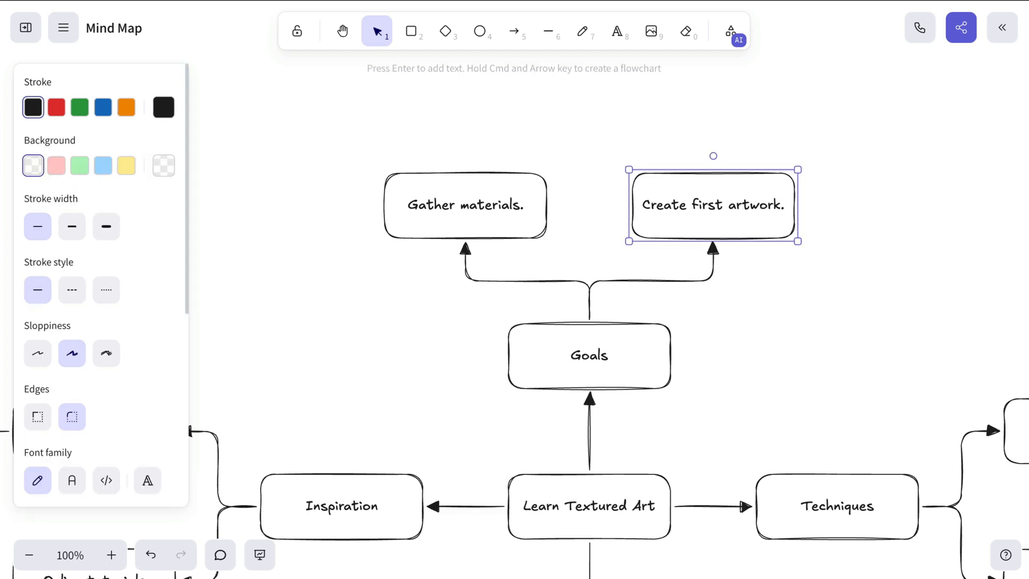
mouse_move(120, 83)
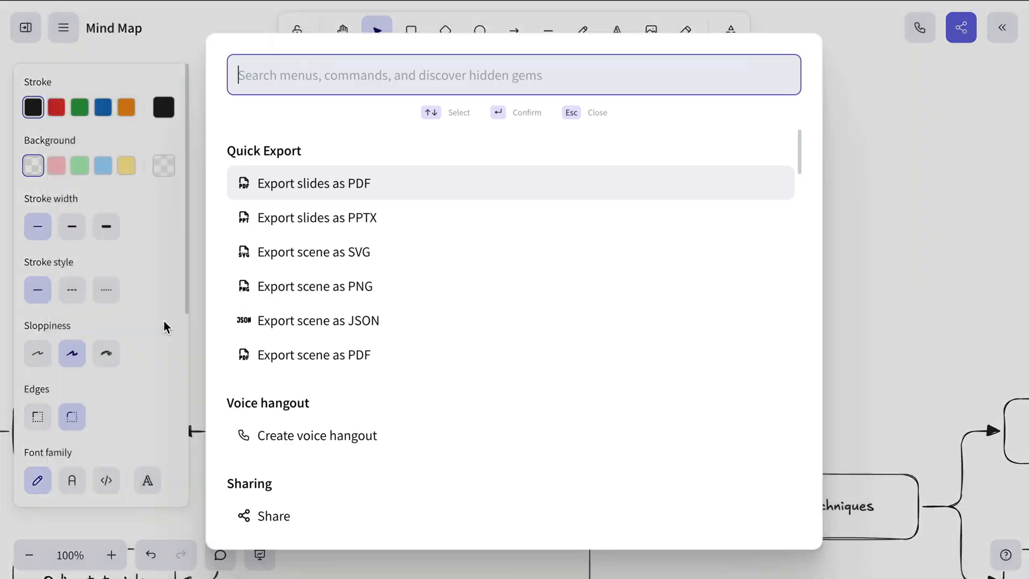
Zoom out to the whole diagram via the command palette and save it as Mind Map.excalidraw on the Desktop
text(zoom)
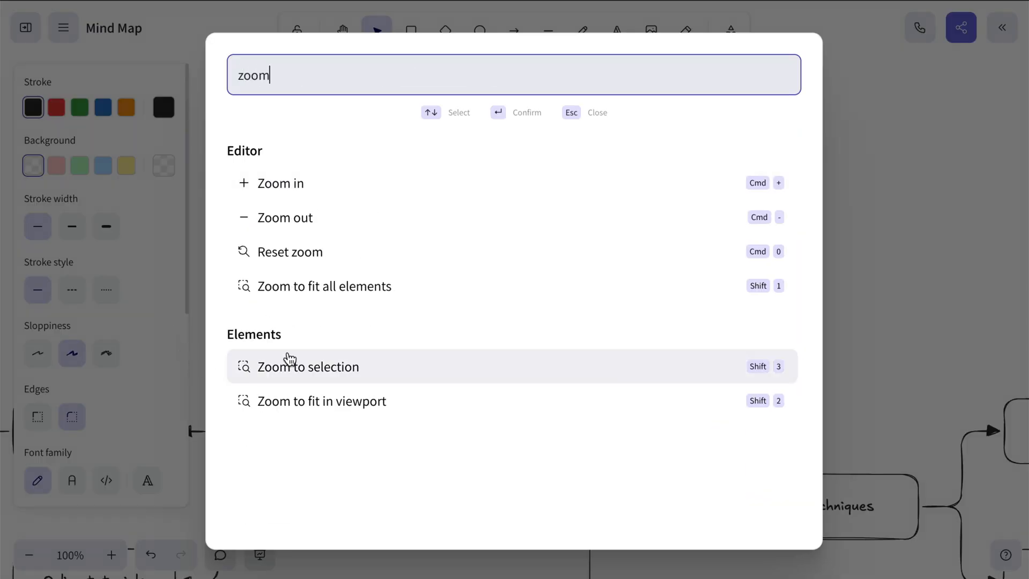
click(308, 366)
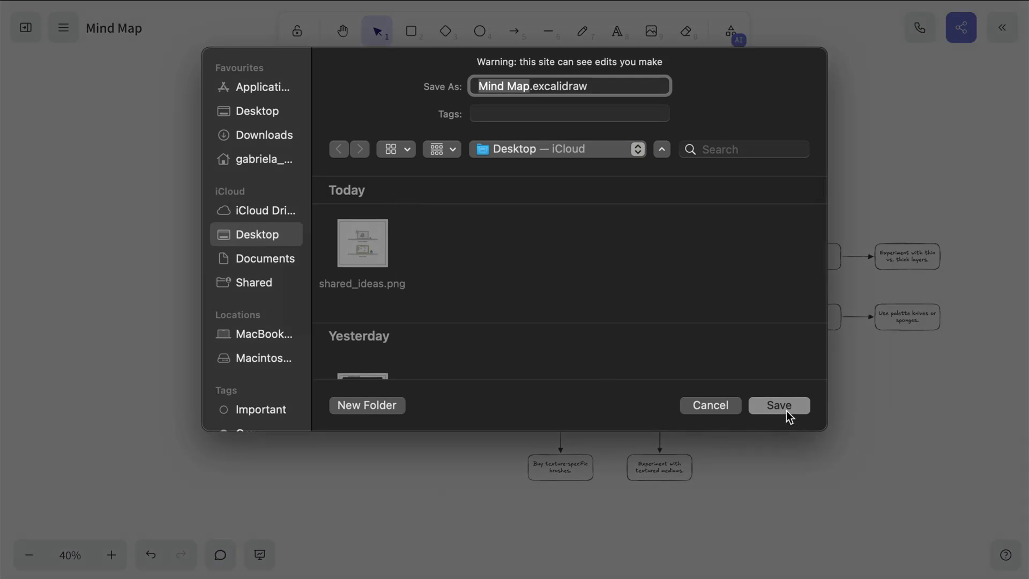
click(777, 405)
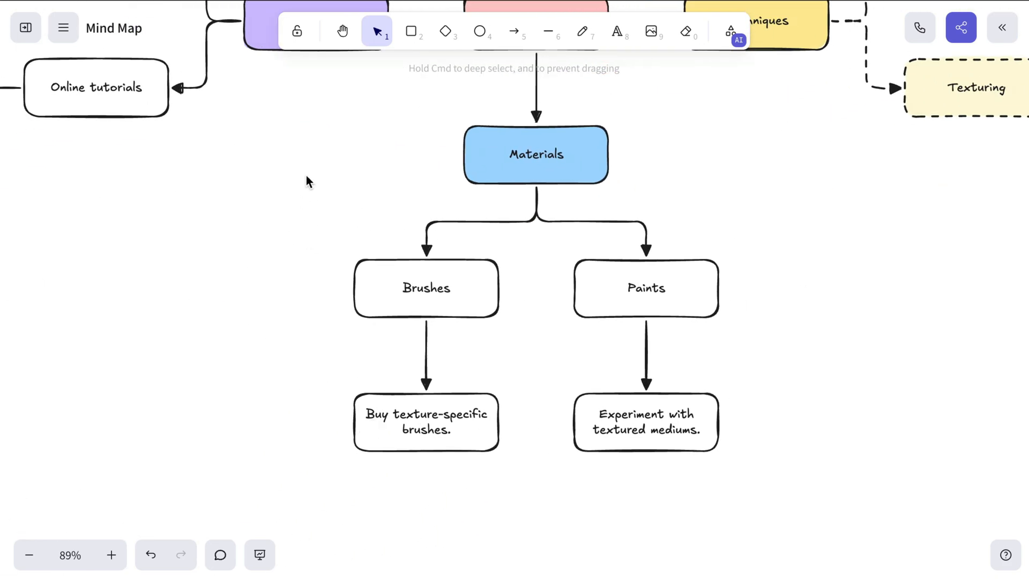
Colour the main nodes solidly and give child boxes dashed outlines with pale matching fills
click(230, 309)
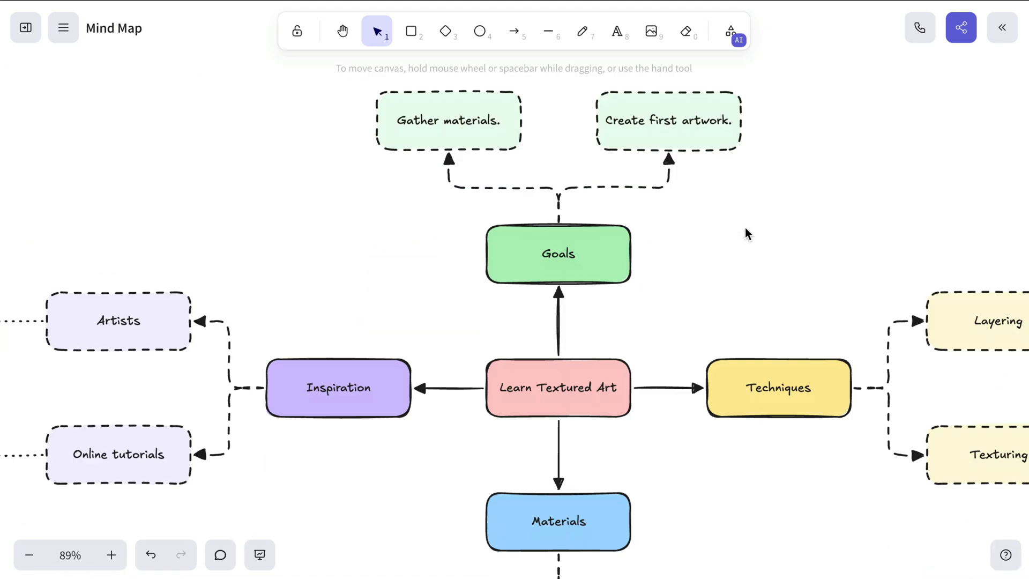
Draw a light brown dashed hatch-filled ellipse around Learn Textured Art and its main branches
click(480, 31)
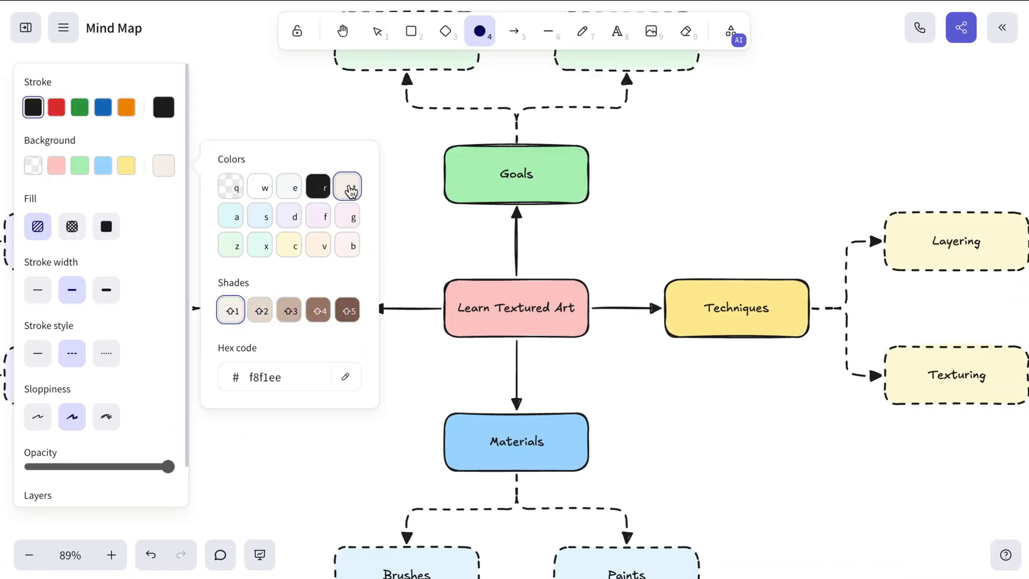
click(347, 128)
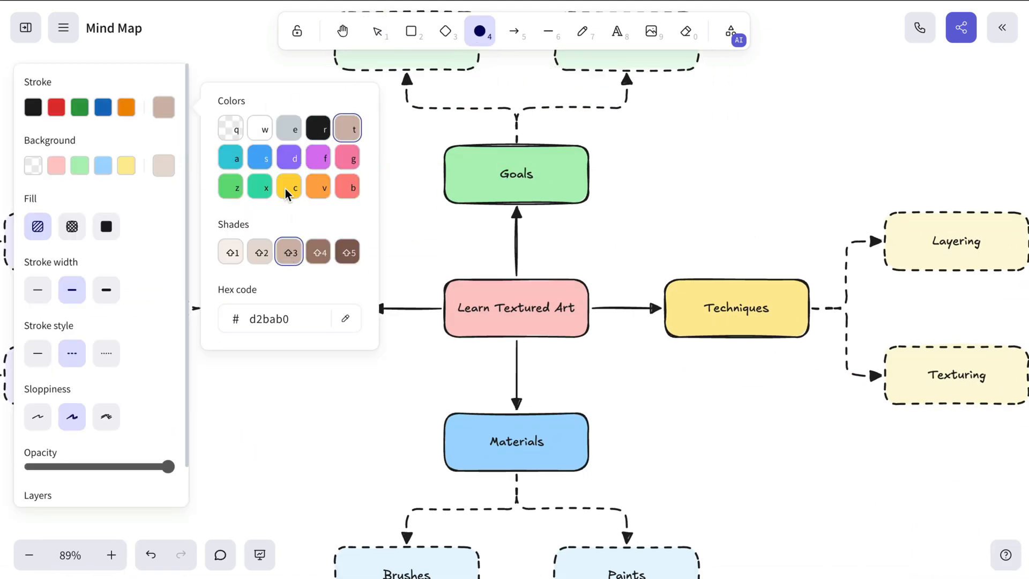
drag(297, 180, 758, 449)
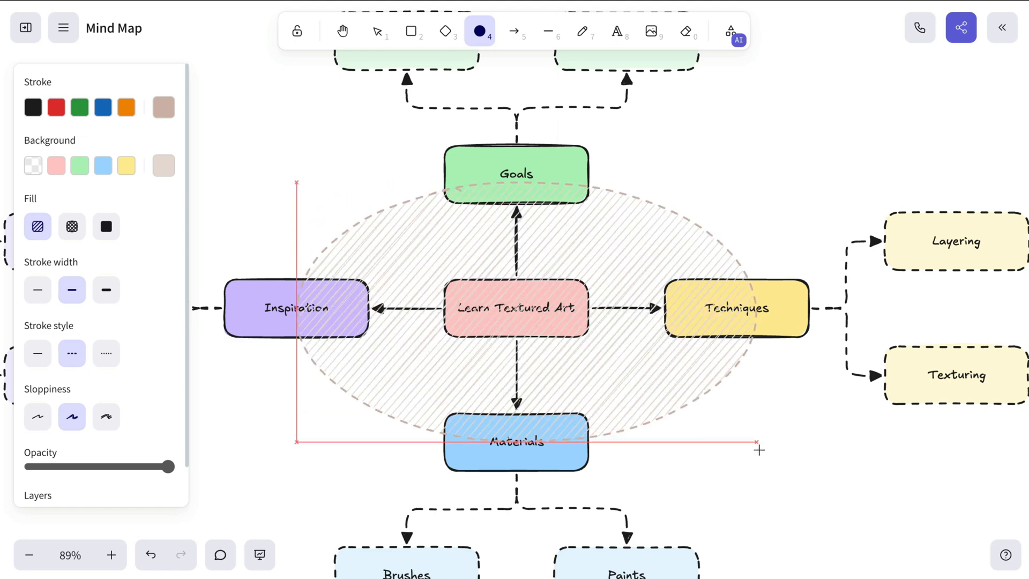